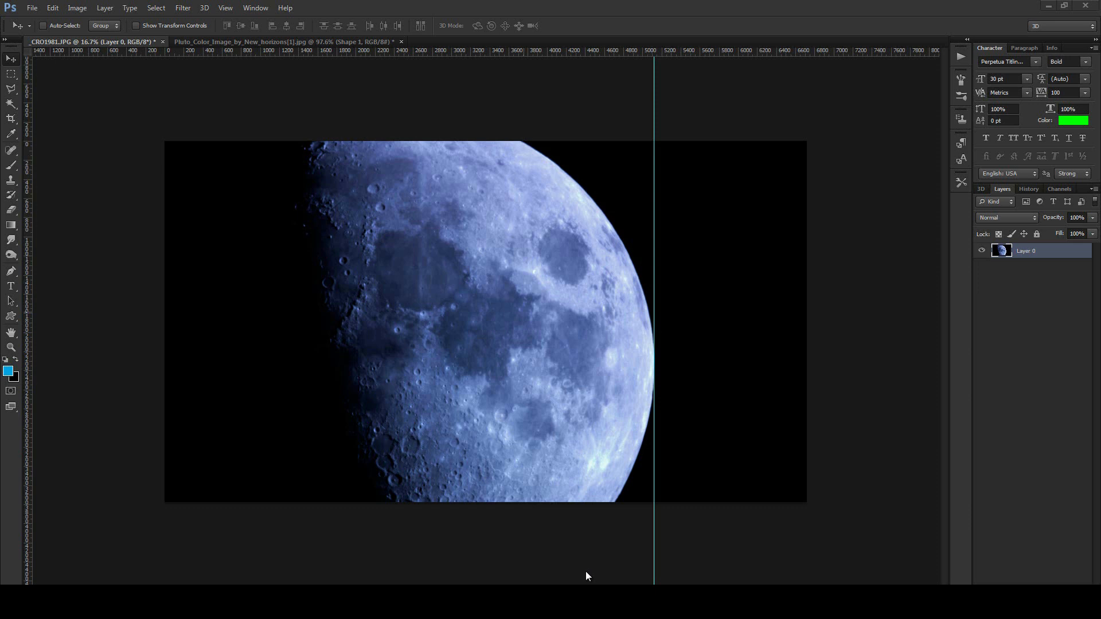
pyautogui.moveTo(562, 562)
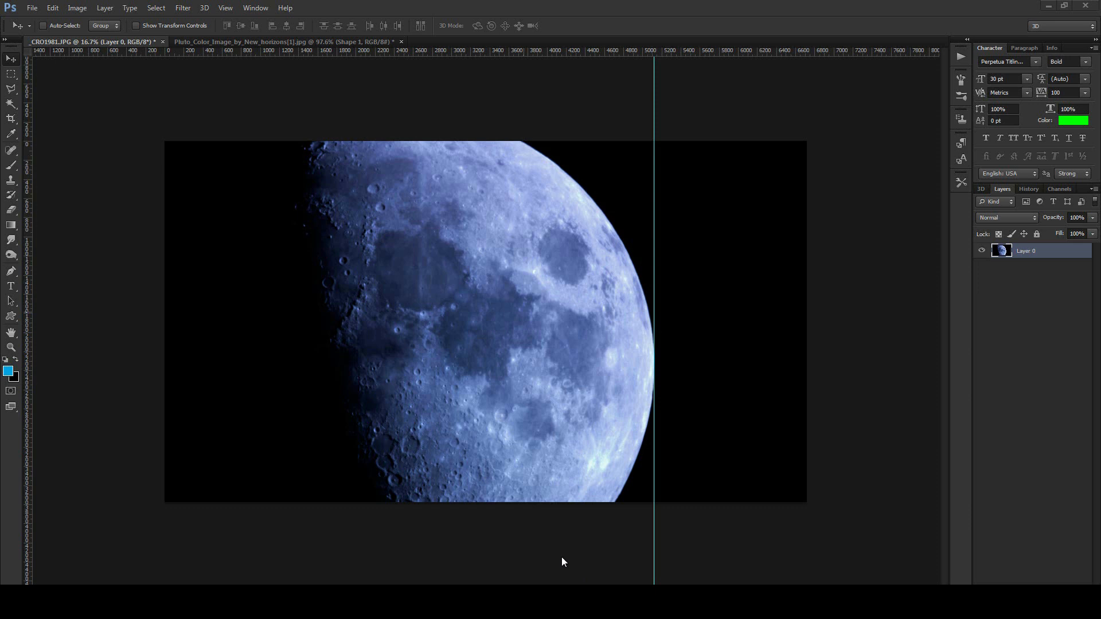
pyautogui.moveTo(541, 548)
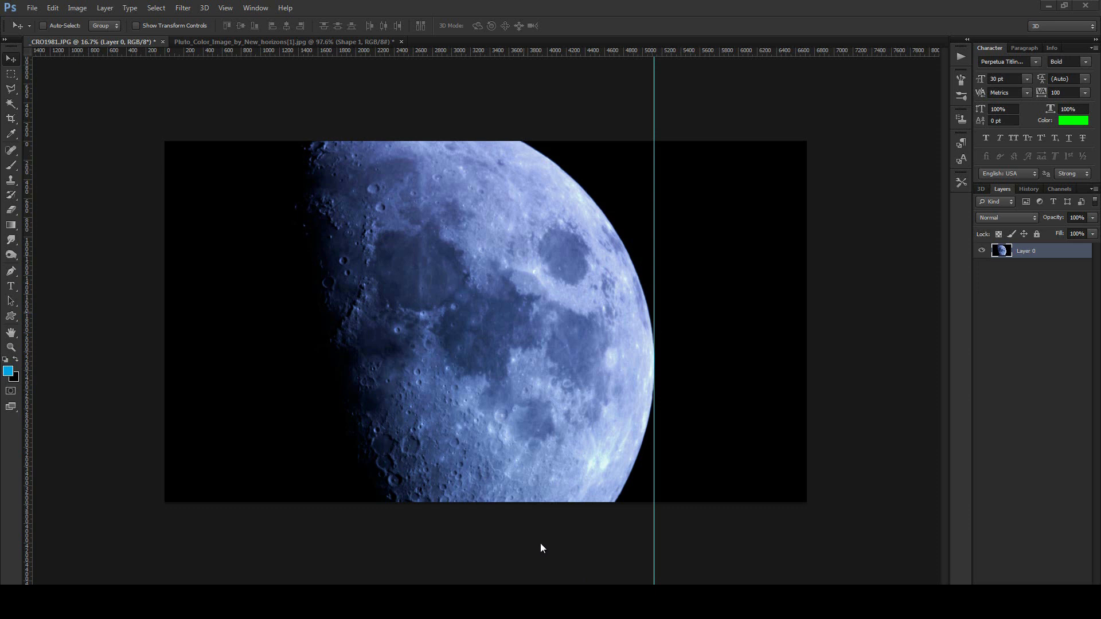
pyautogui.moveTo(379, 376)
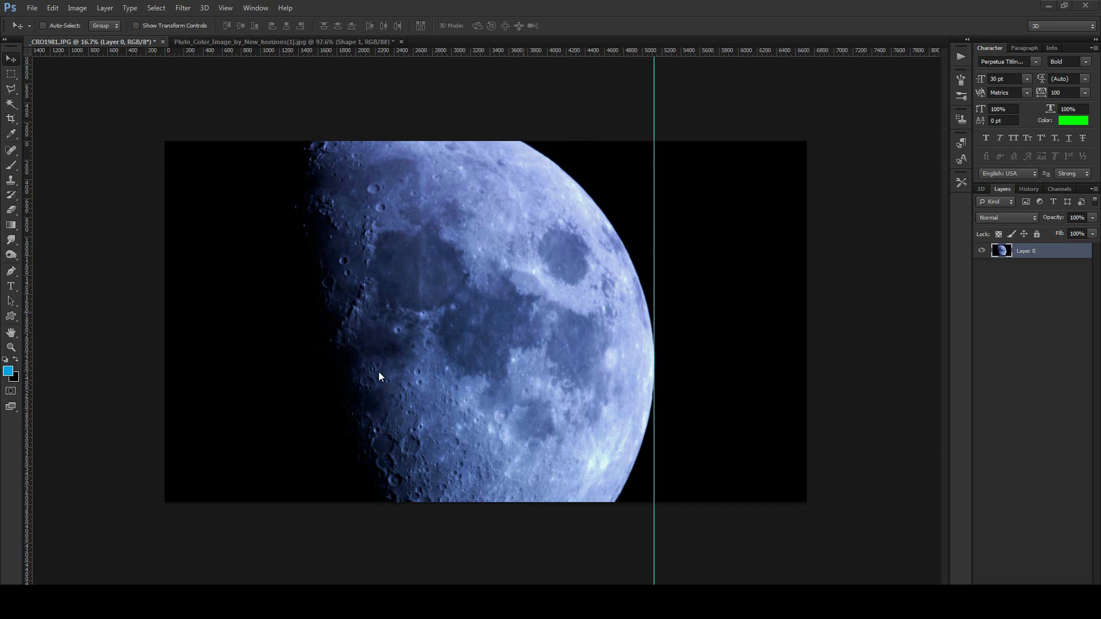
pyautogui.moveTo(653, 363)
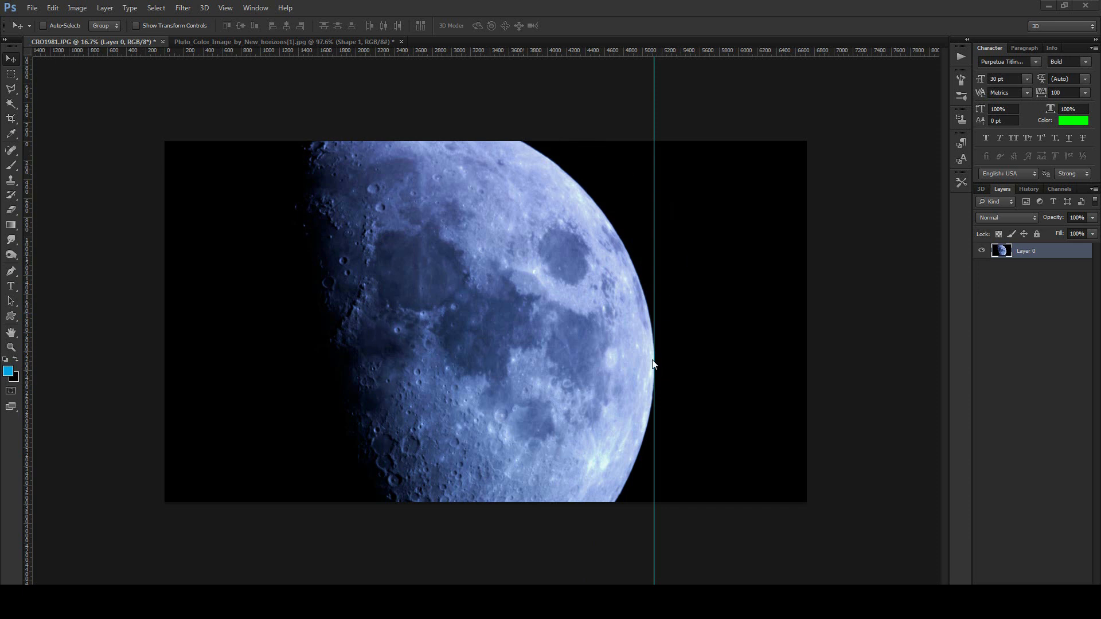
pyautogui.moveTo(651, 146)
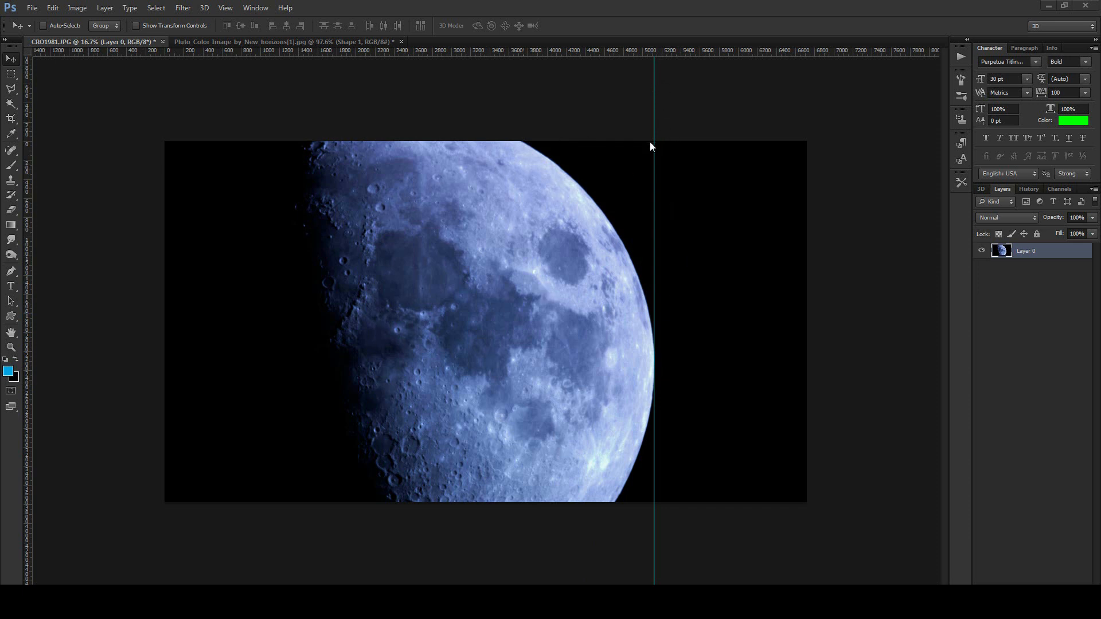
pyautogui.moveTo(7, 64)
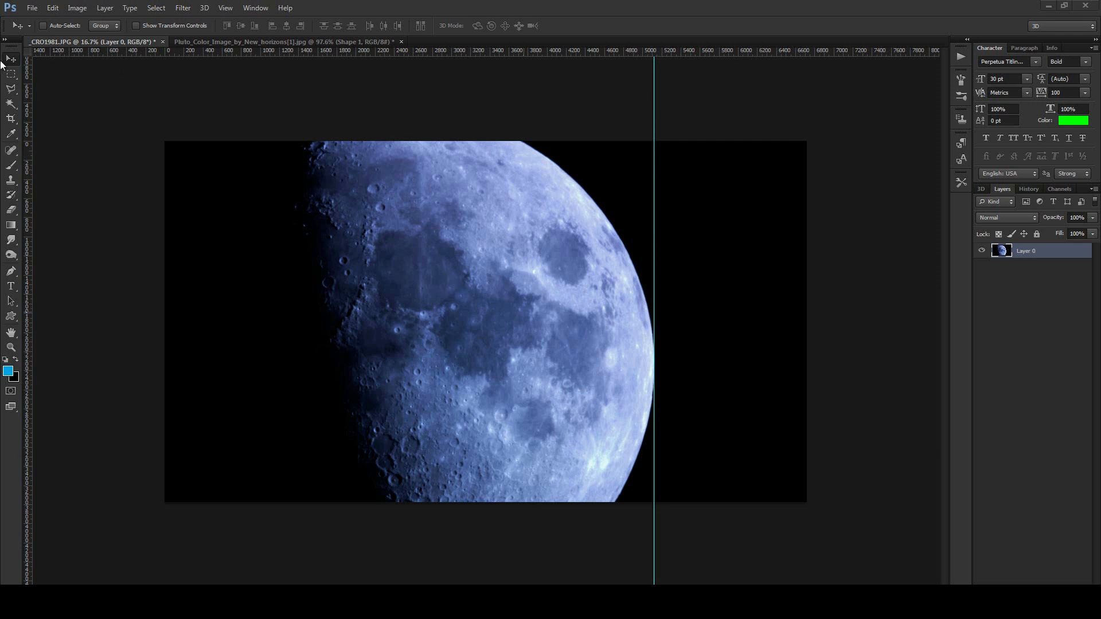
pyautogui.moveTo(656, 105)
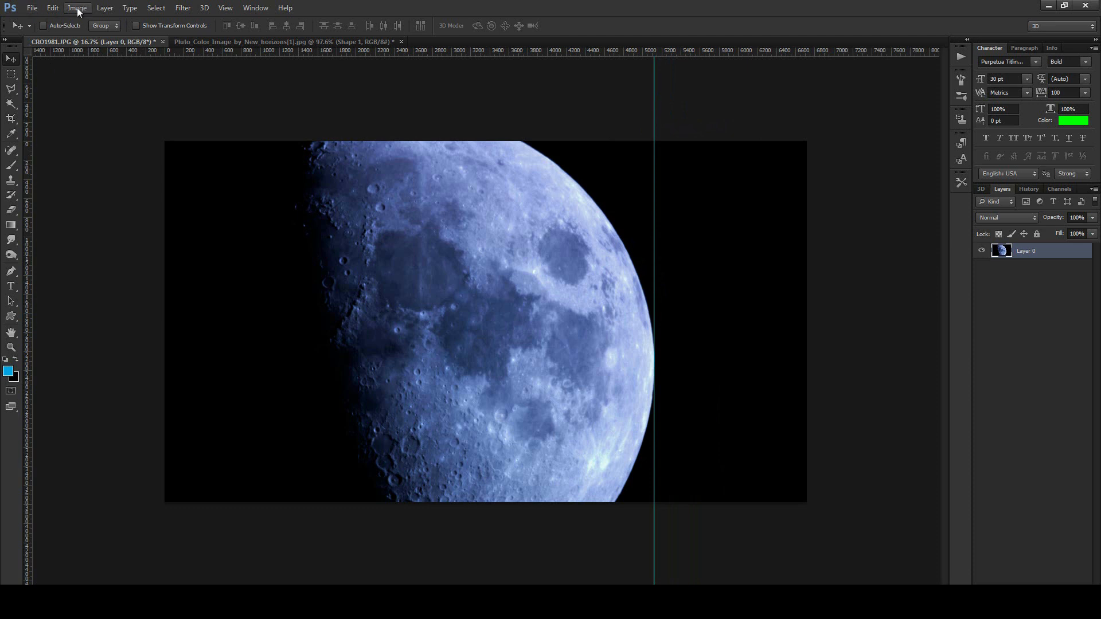
# - Invert the moon photo, then apply Levels with the black input pushed near 255
pyautogui.click(77, 7)
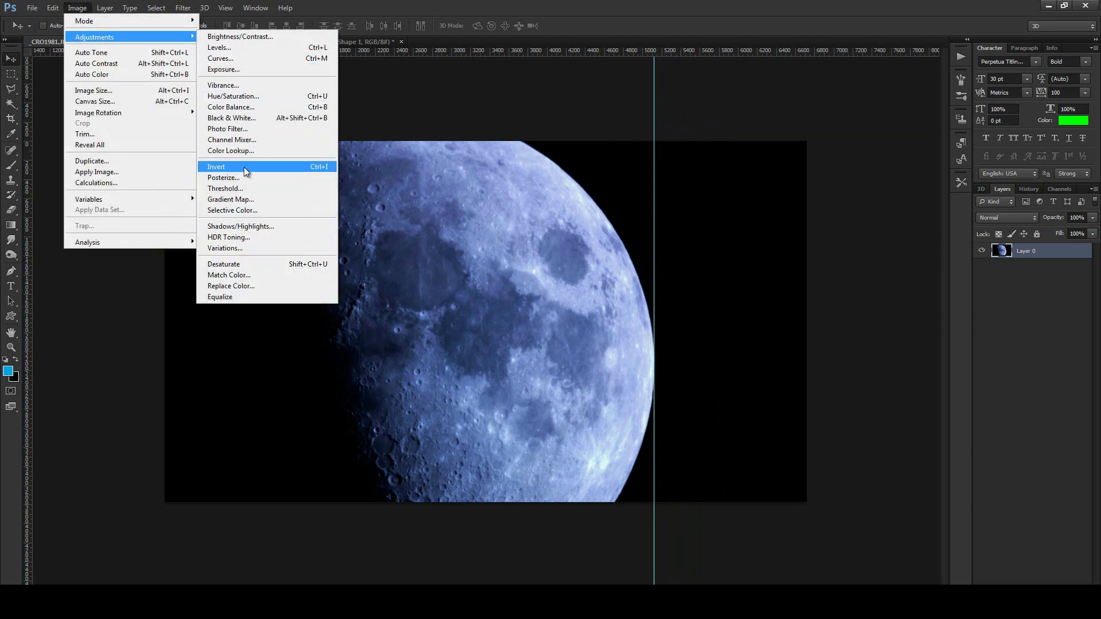
pyautogui.click(216, 167)
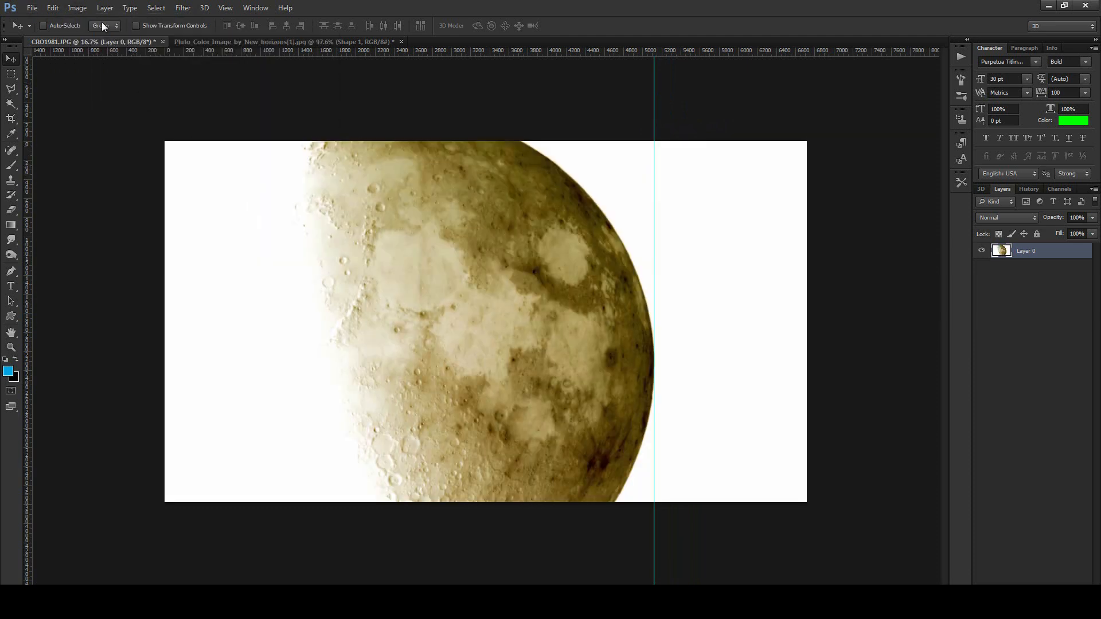
pyautogui.click(78, 8)
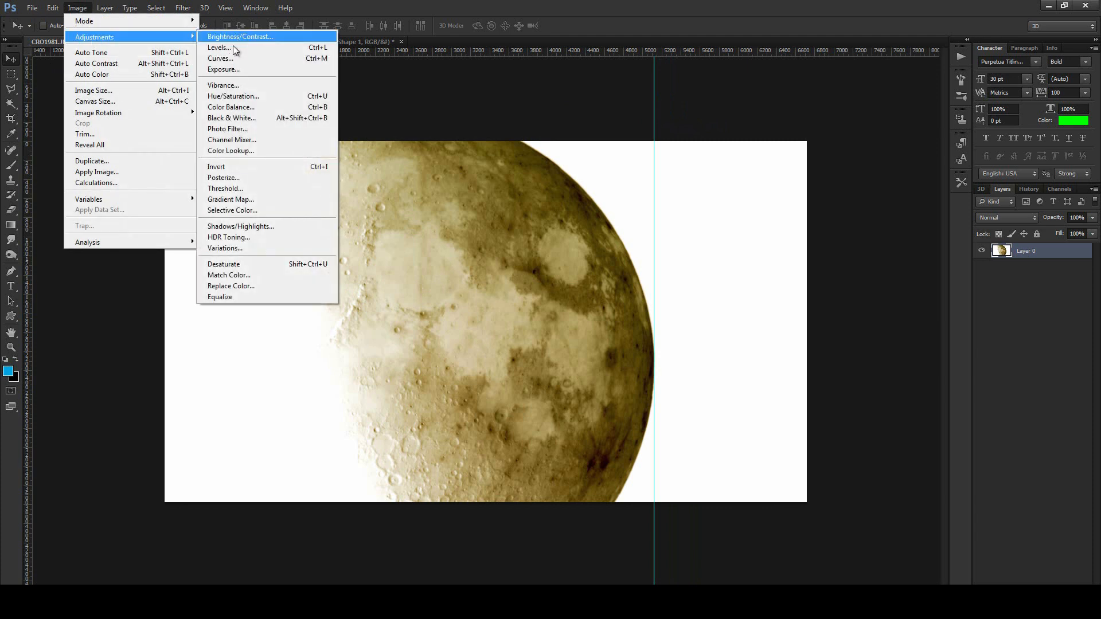
pyautogui.click(219, 47)
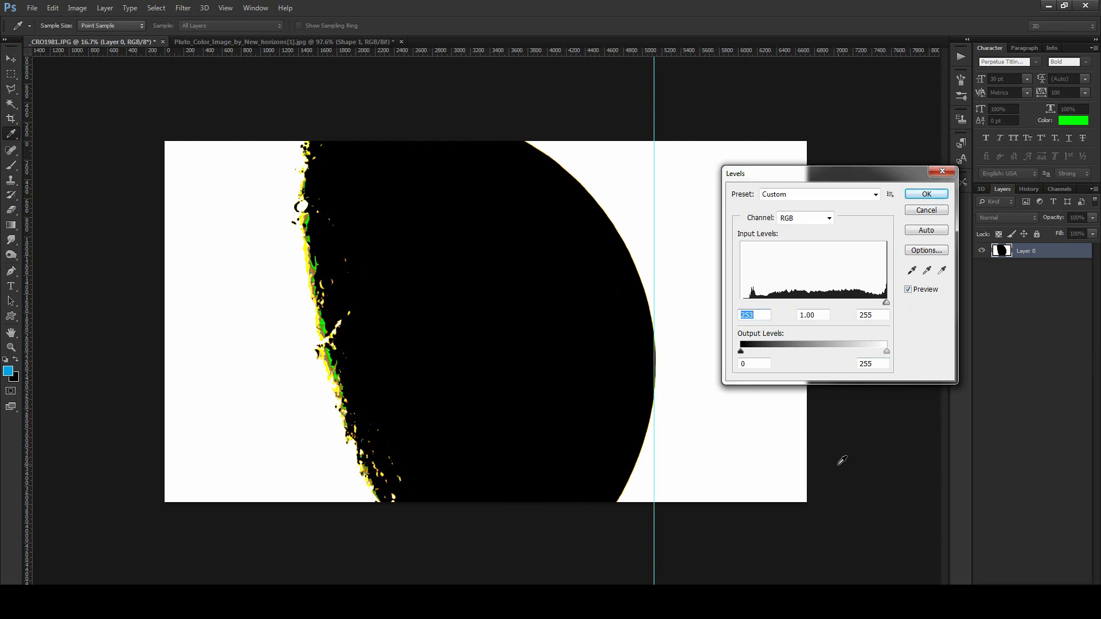
pyautogui.moveTo(691, 376)
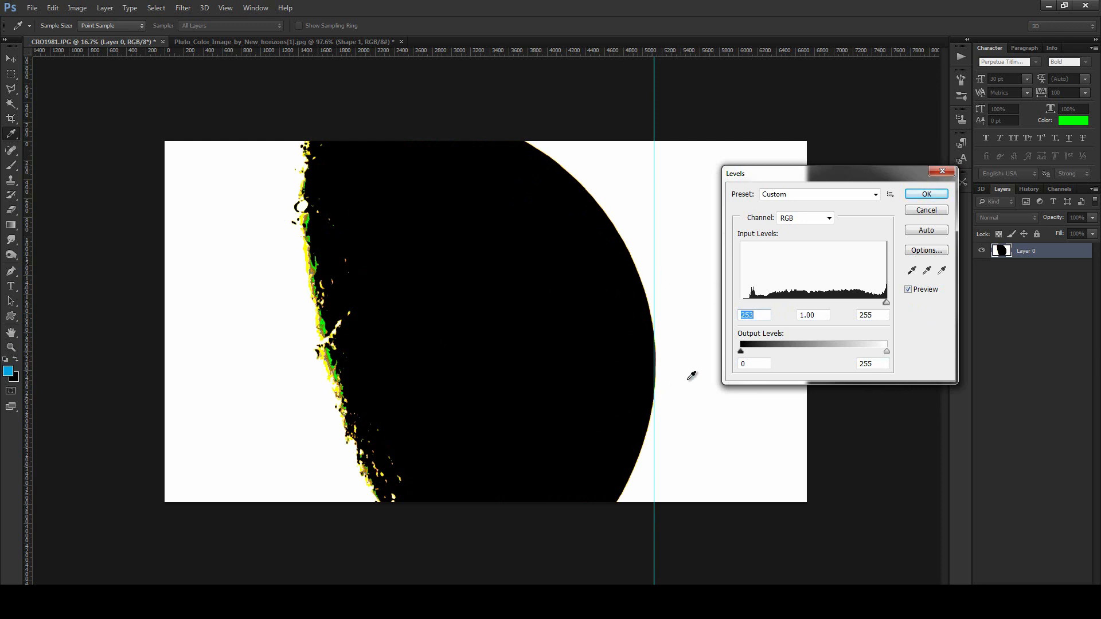
pyautogui.moveTo(643, 263)
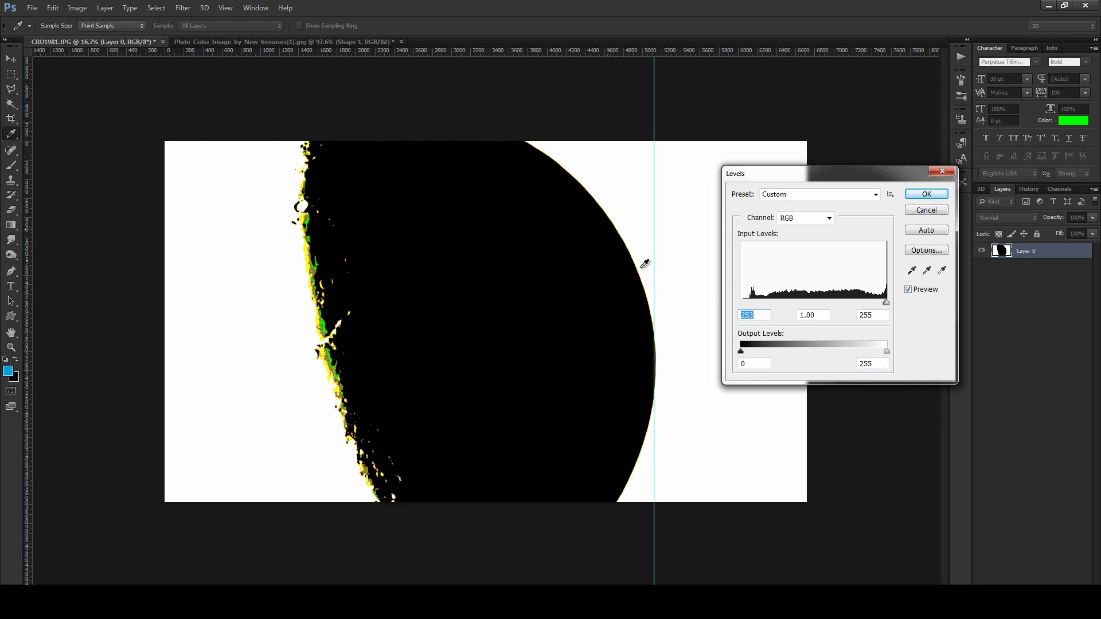
pyautogui.moveTo(254, 193)
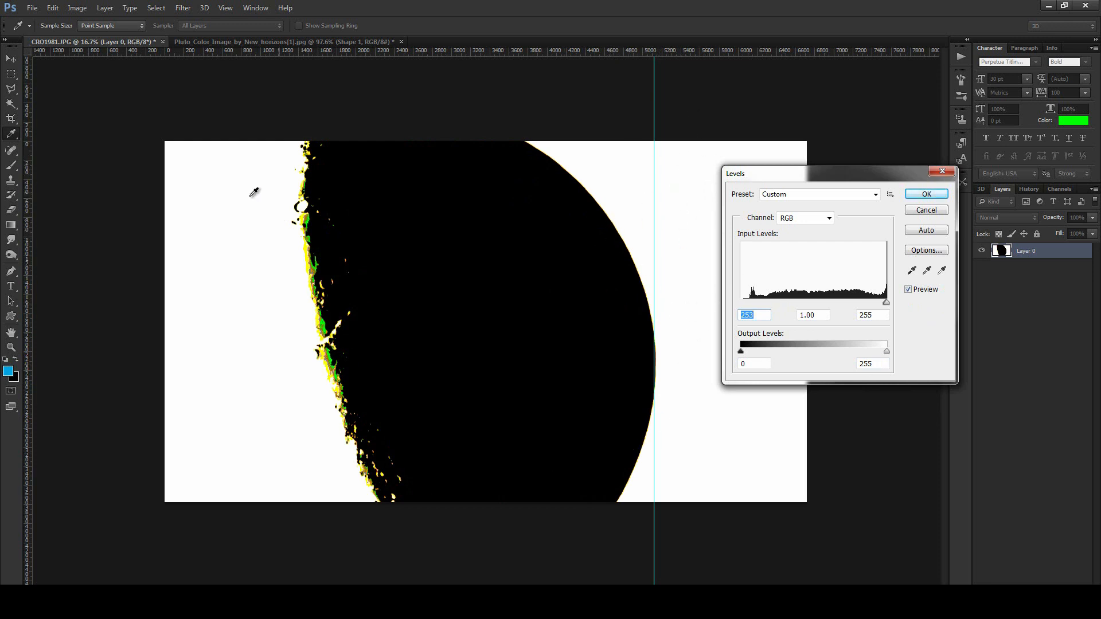
pyautogui.moveTo(383, 494)
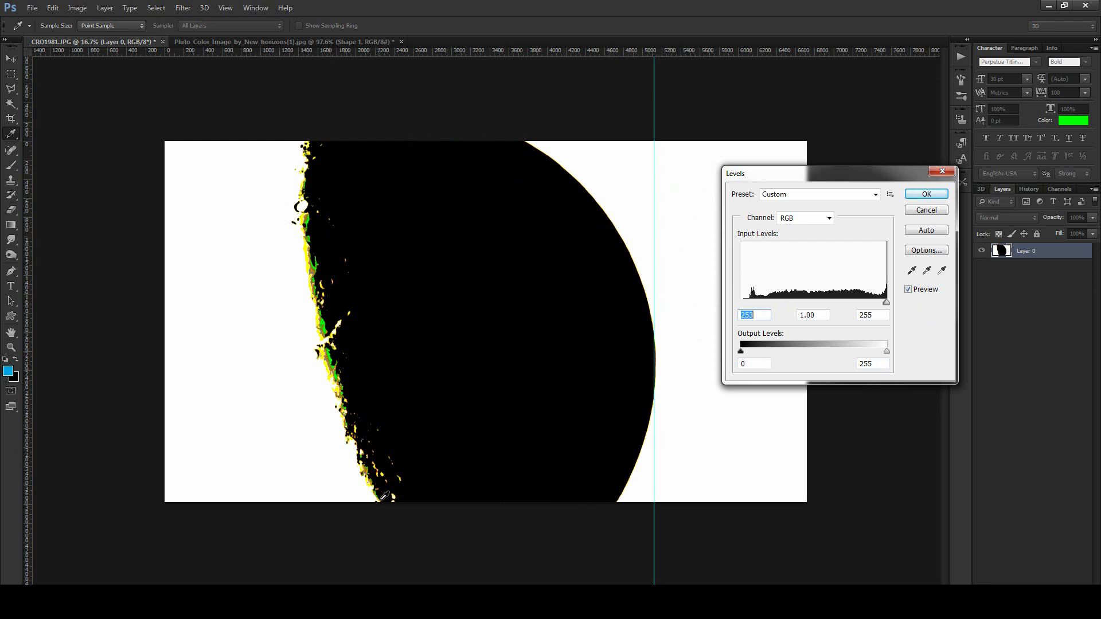
pyautogui.moveTo(666, 300)
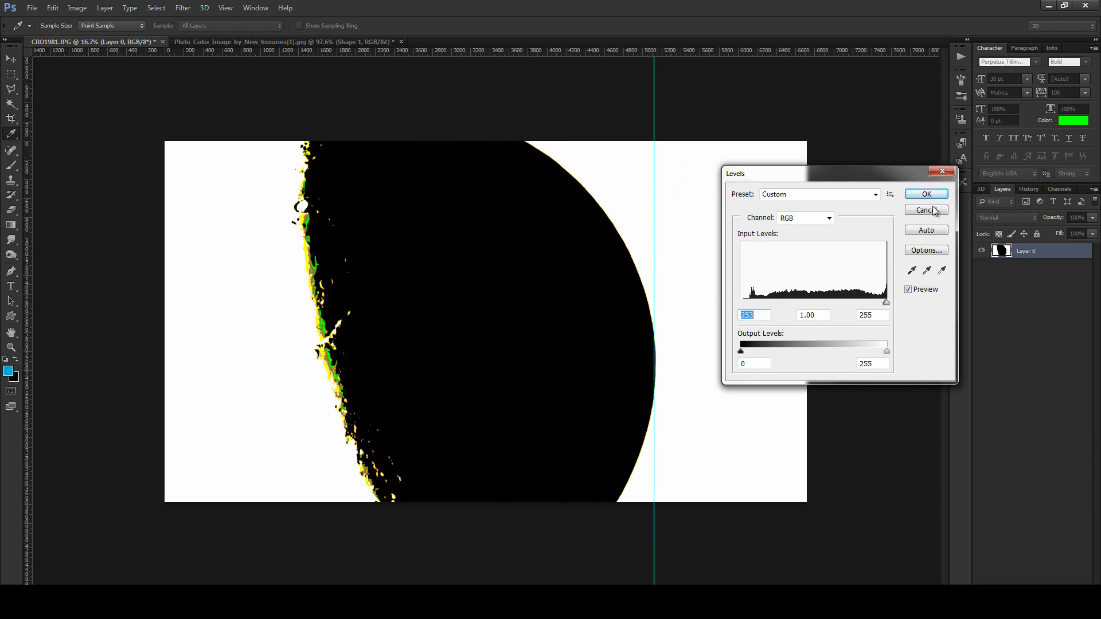
pyautogui.click(925, 210)
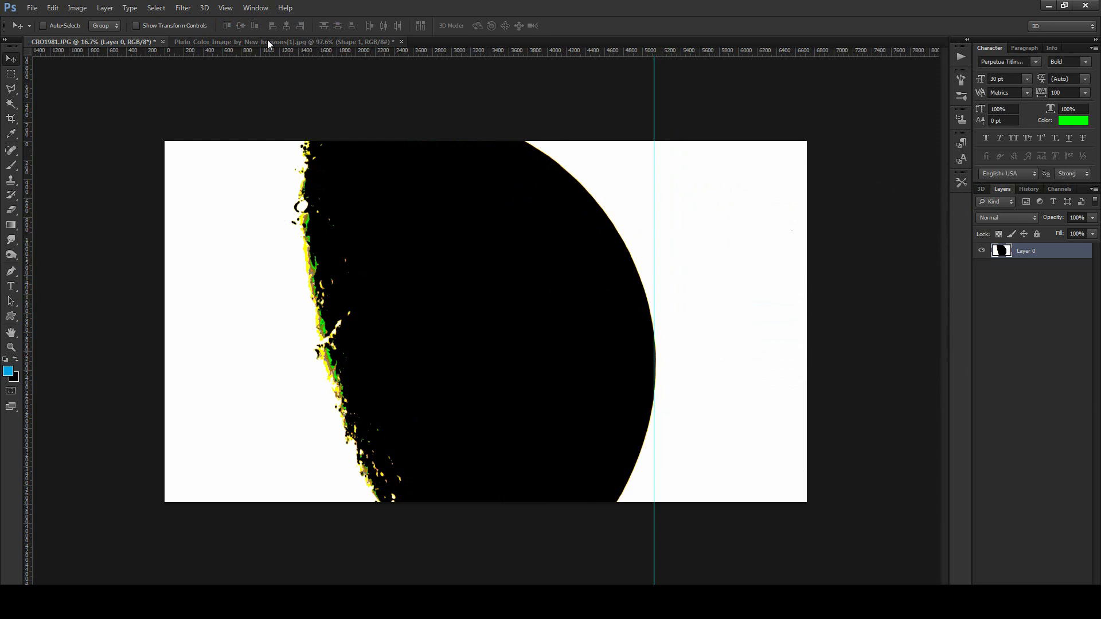
# - Switch to the Pluto document, select its Layer 0, and invert its colours
pyautogui.click(288, 42)
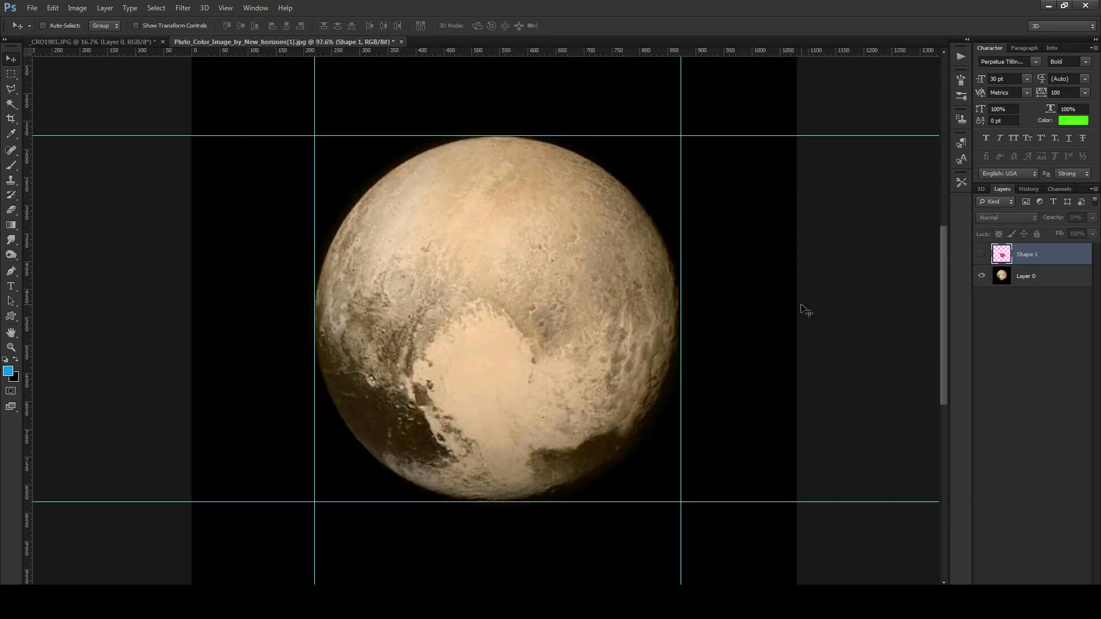
pyautogui.moveTo(670, 132)
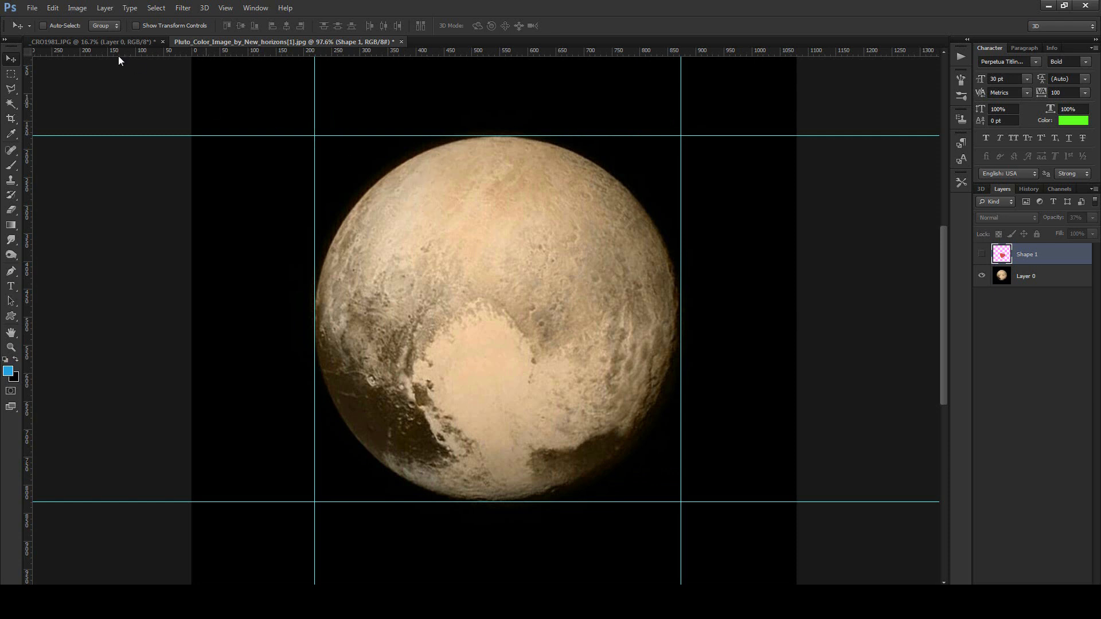
pyautogui.click(78, 7)
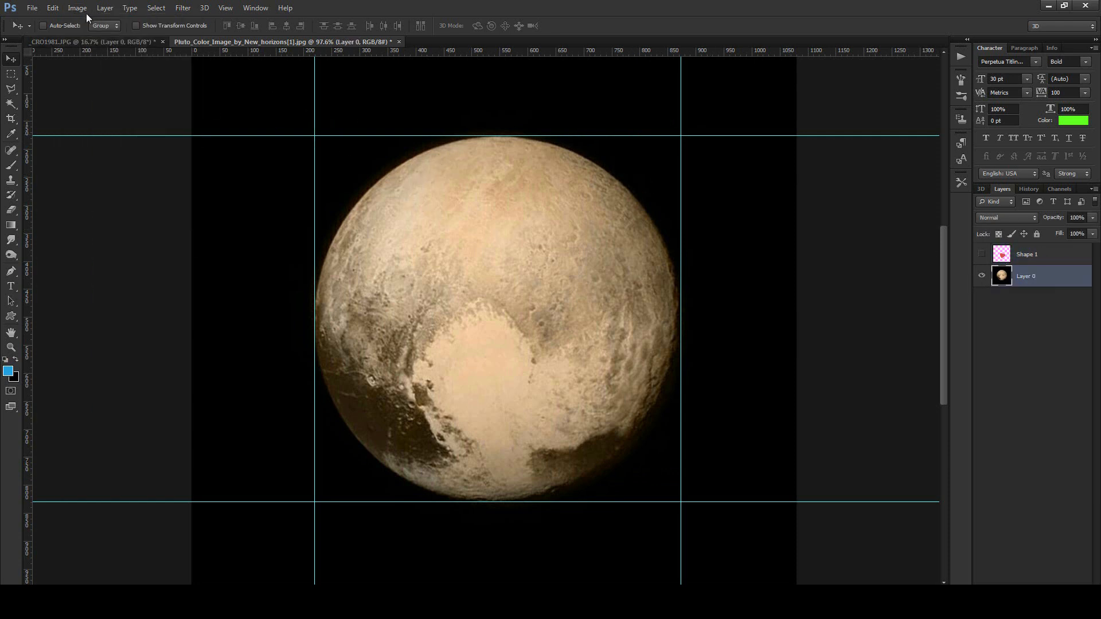
pyautogui.click(78, 8)
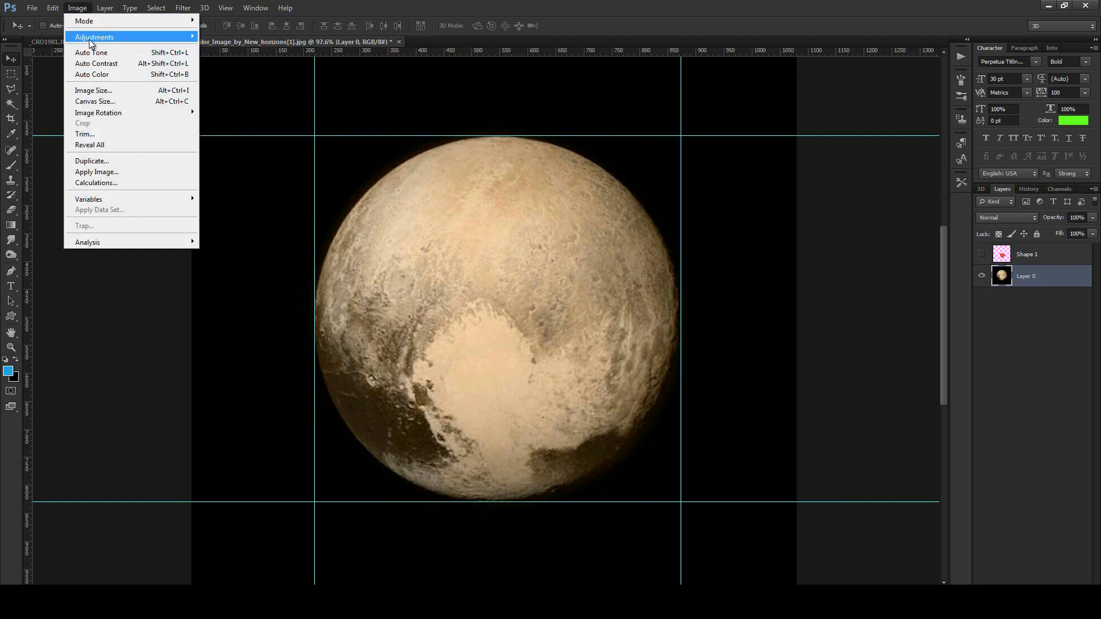
pyautogui.click(94, 37)
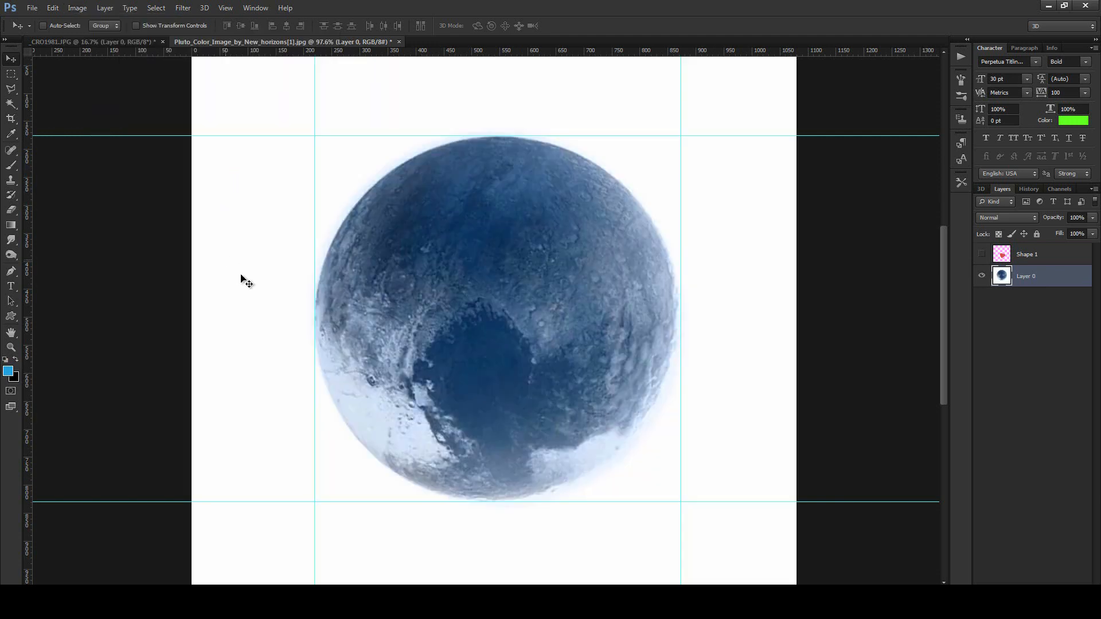
pyautogui.moveTo(358, 195)
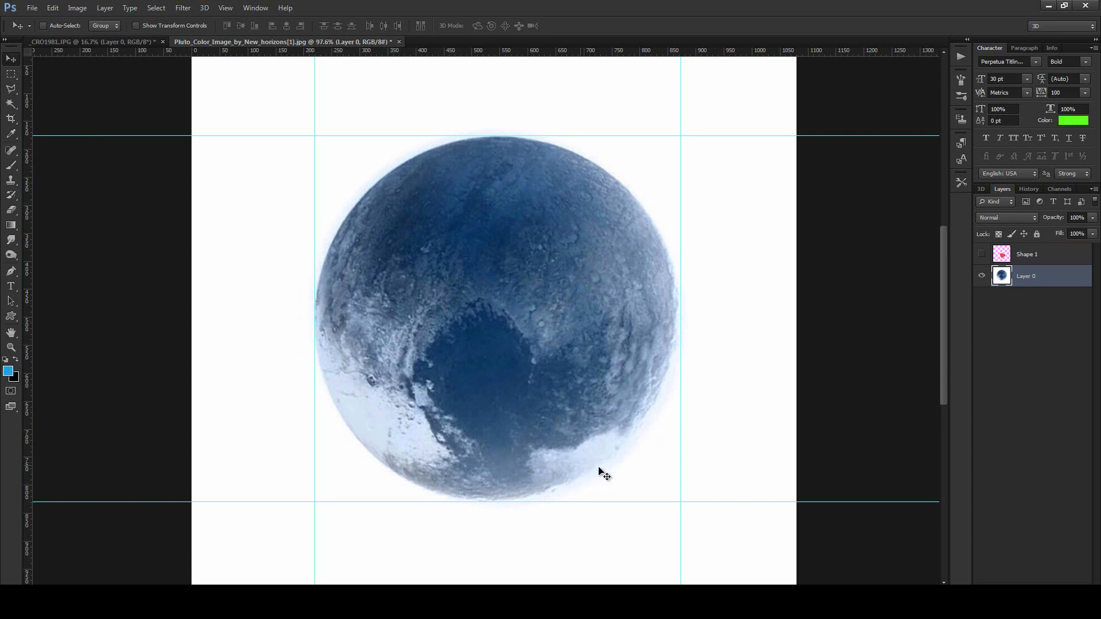
pyautogui.moveTo(576, 155)
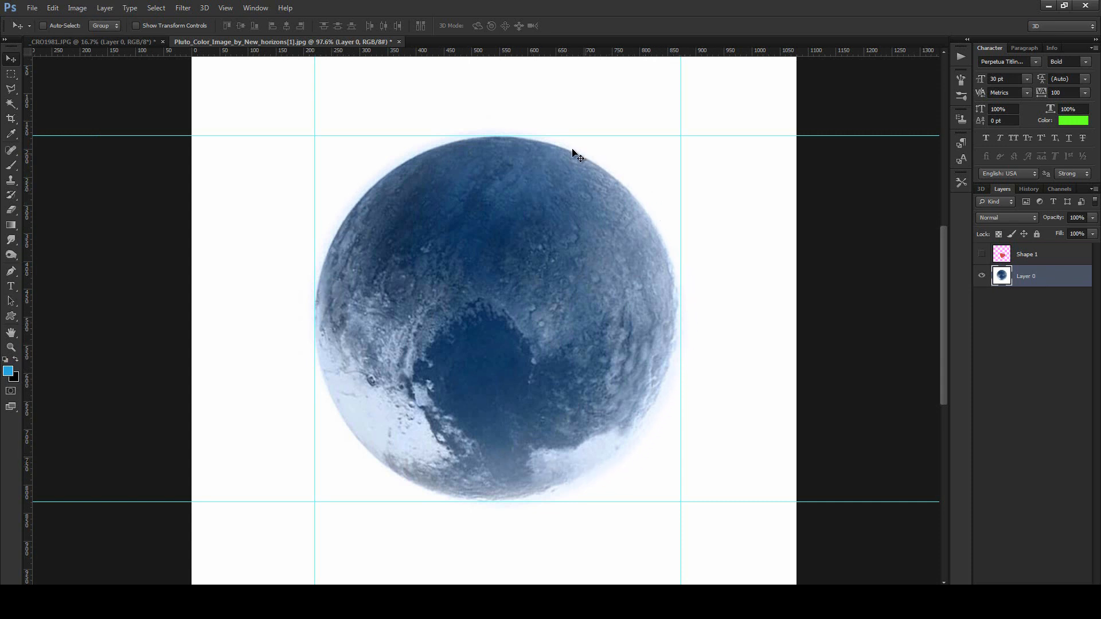
pyautogui.click(77, 7)
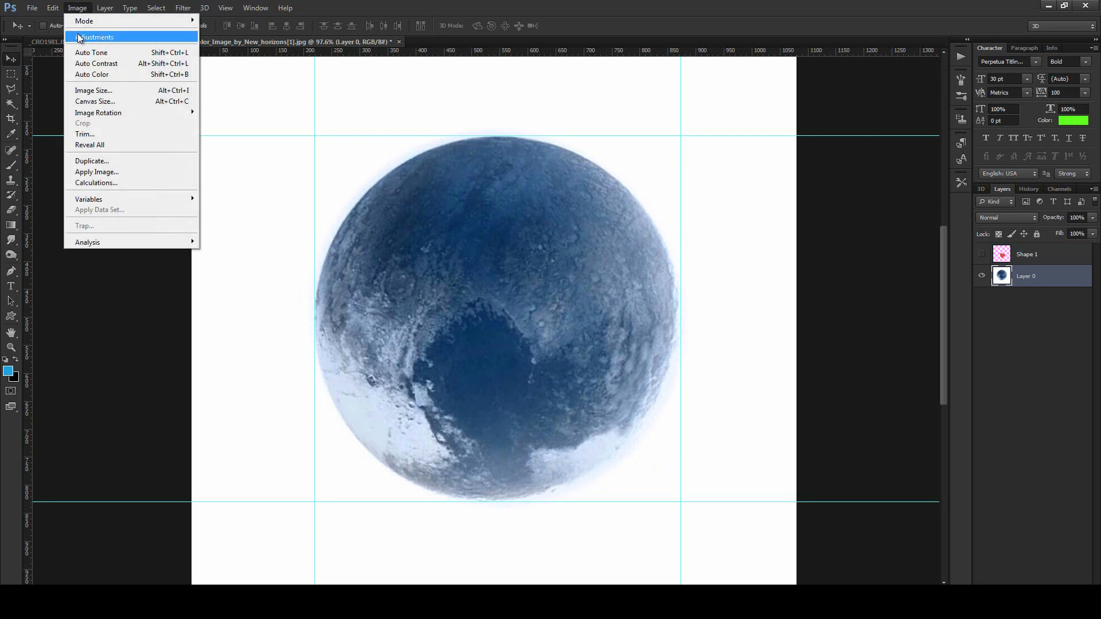
# - Open Levels on the inverted Pluto photo to crush its black input
pyautogui.click(95, 37)
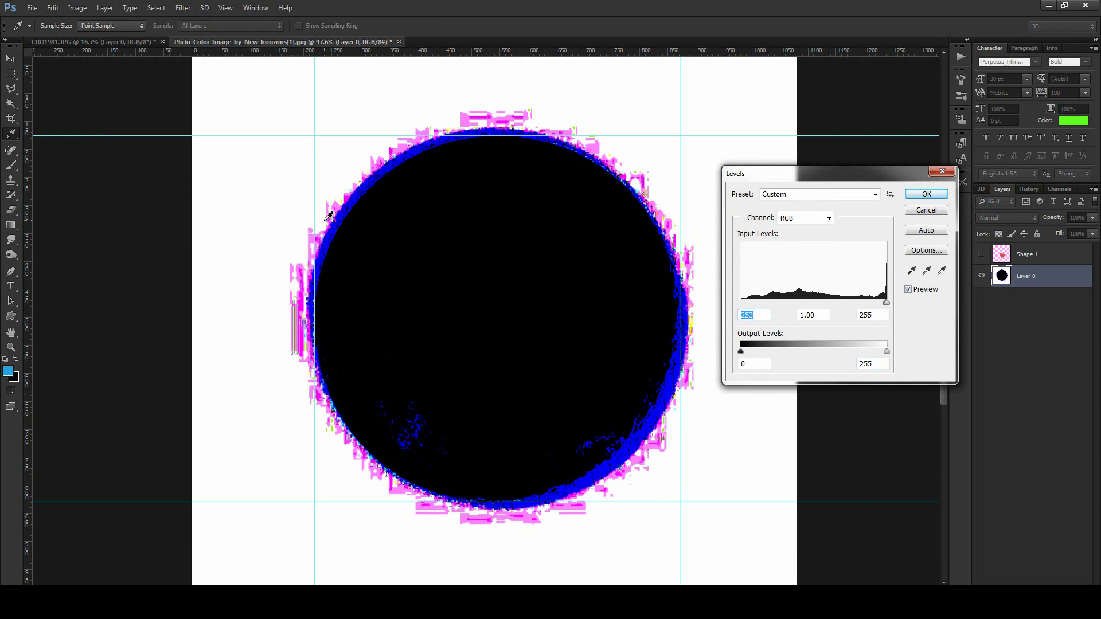
pyautogui.moveTo(604, 132)
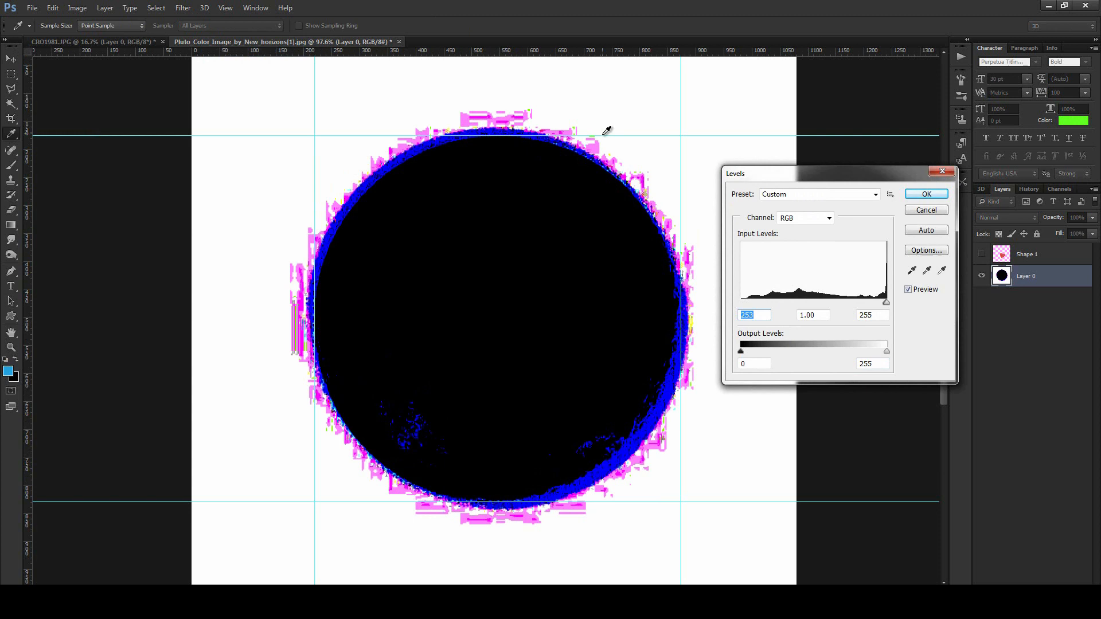
pyautogui.moveTo(483, 522)
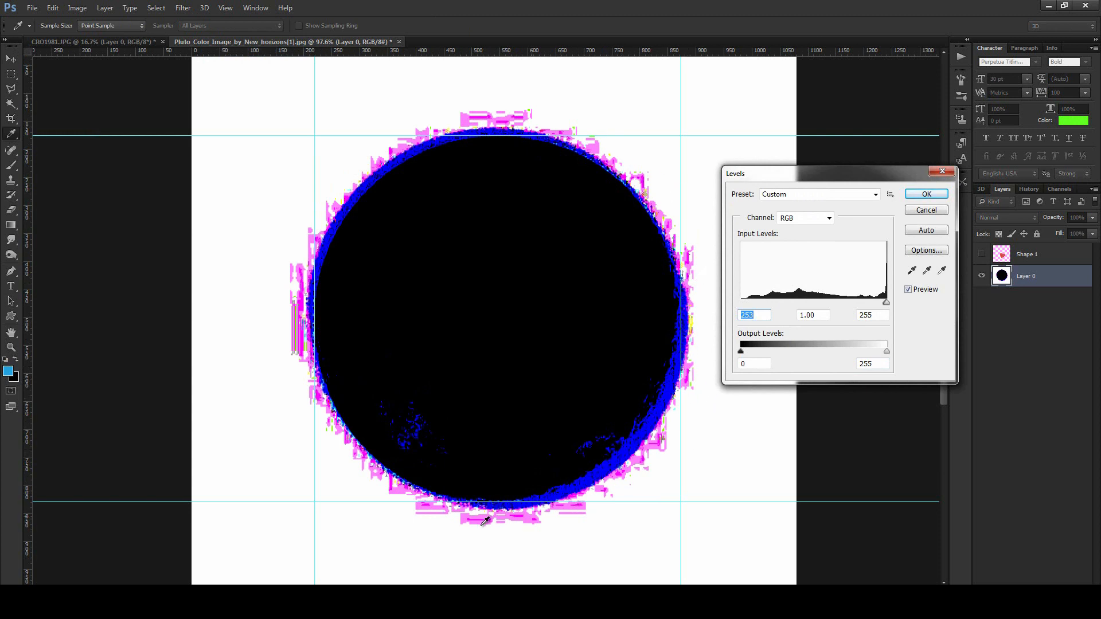
pyautogui.moveTo(675, 156)
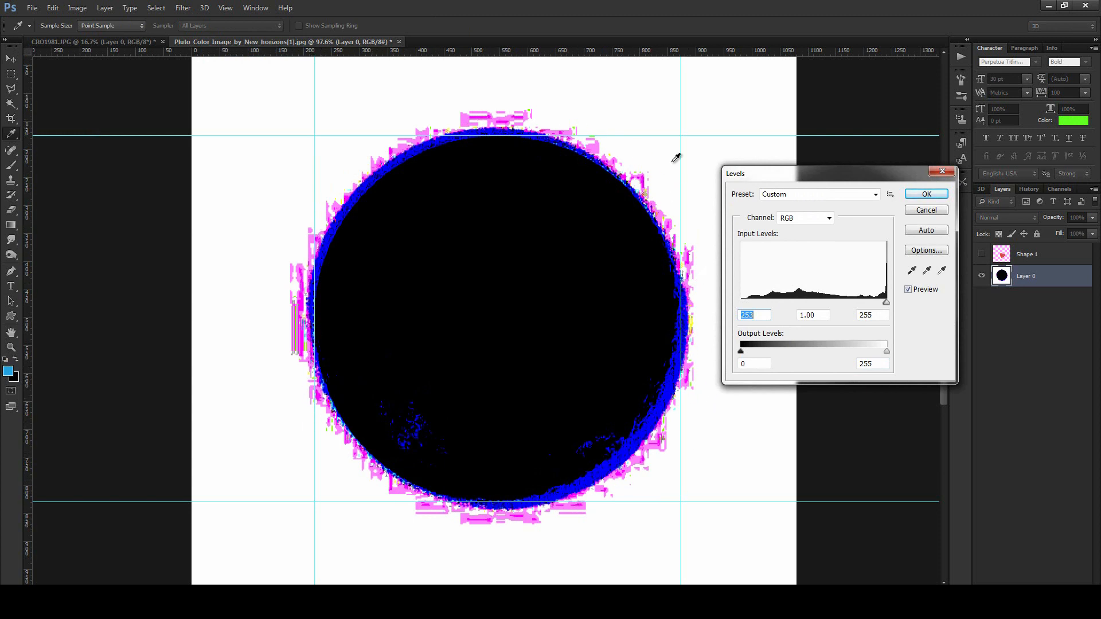
pyautogui.moveTo(613, 482)
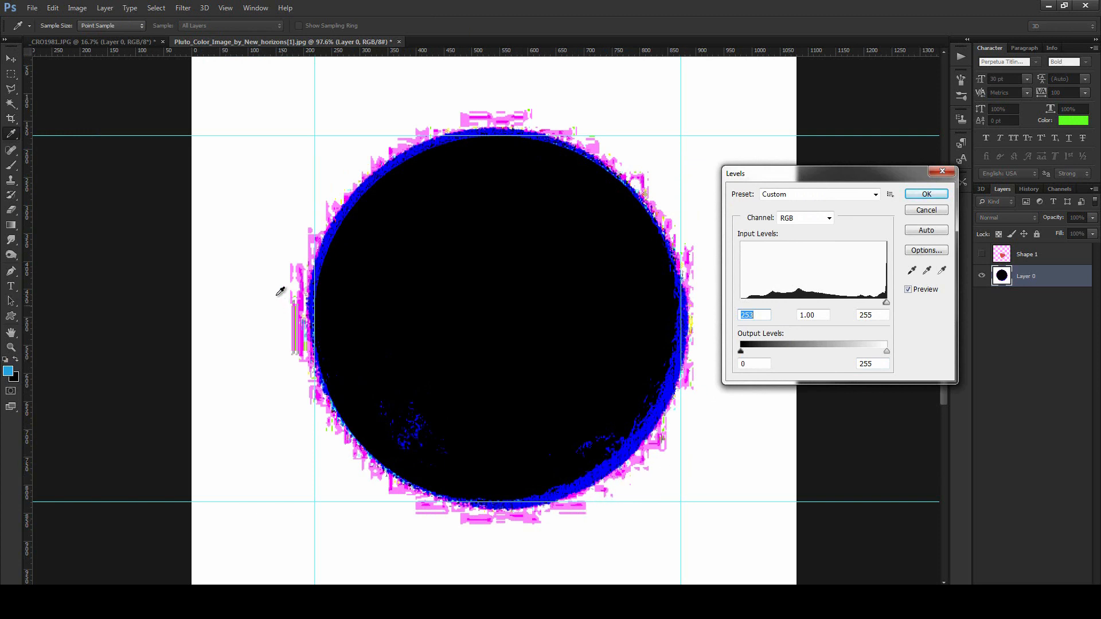
pyautogui.moveTo(637, 118)
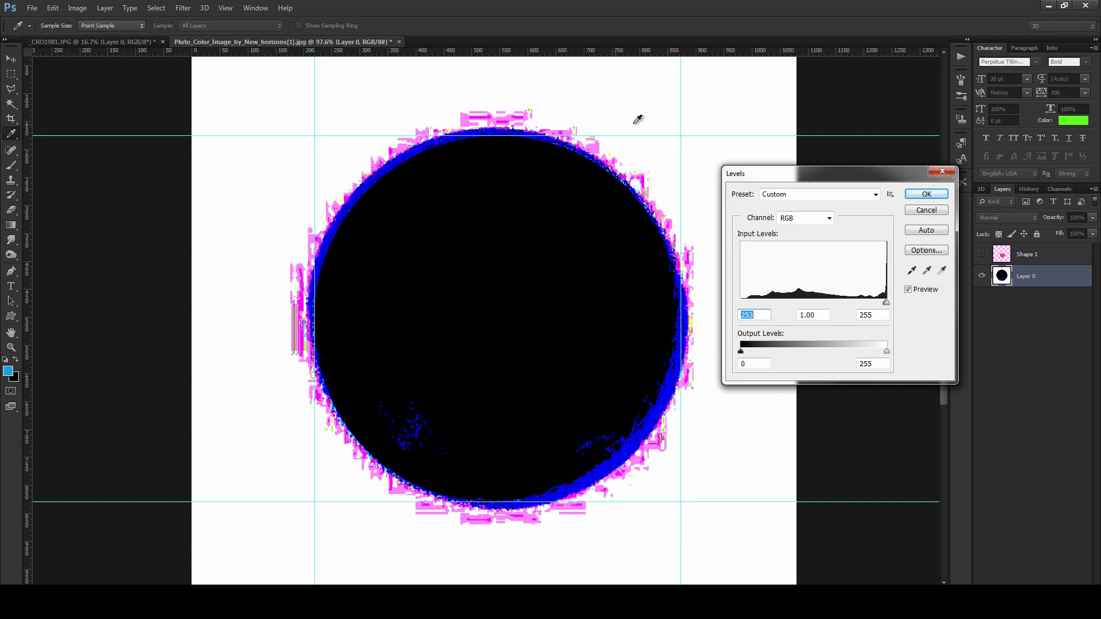
pyautogui.moveTo(644, 104)
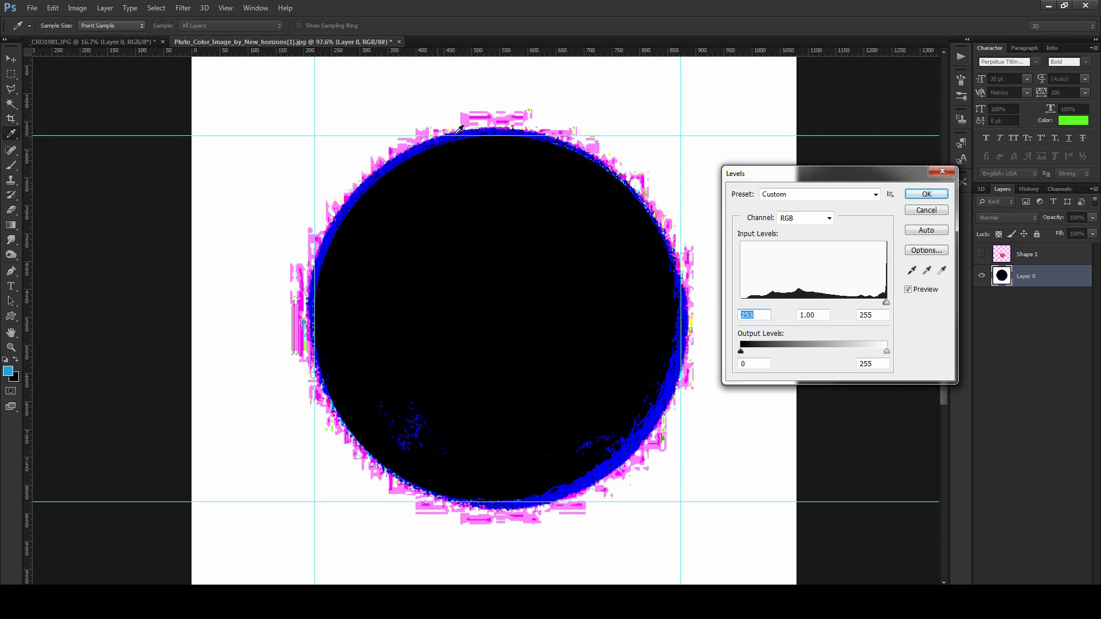
pyautogui.moveTo(491, 487)
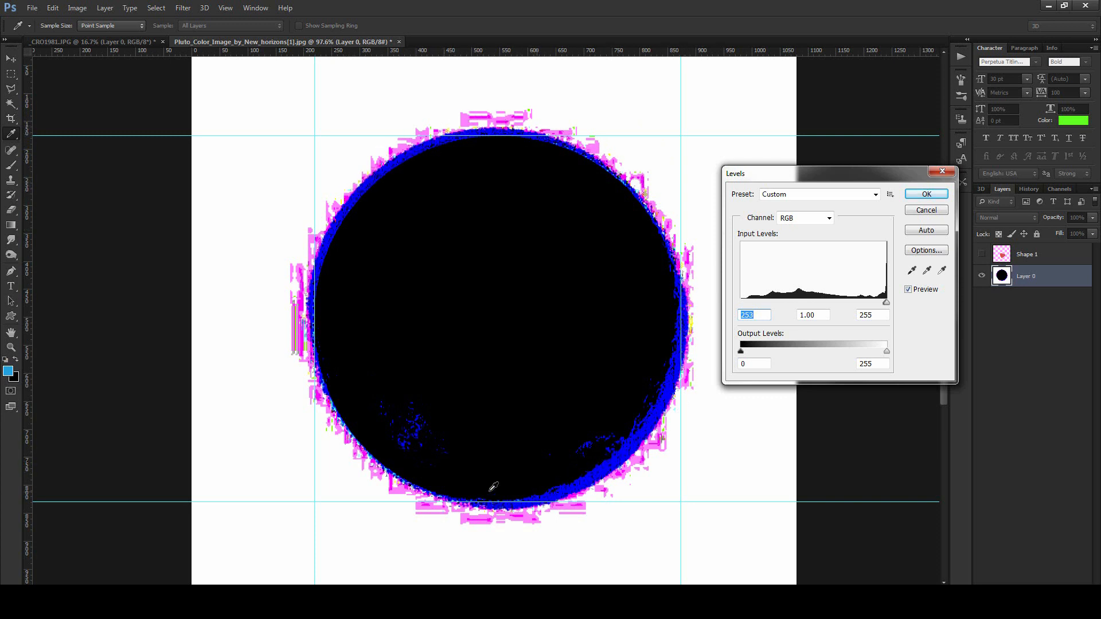
pyautogui.moveTo(284, 310)
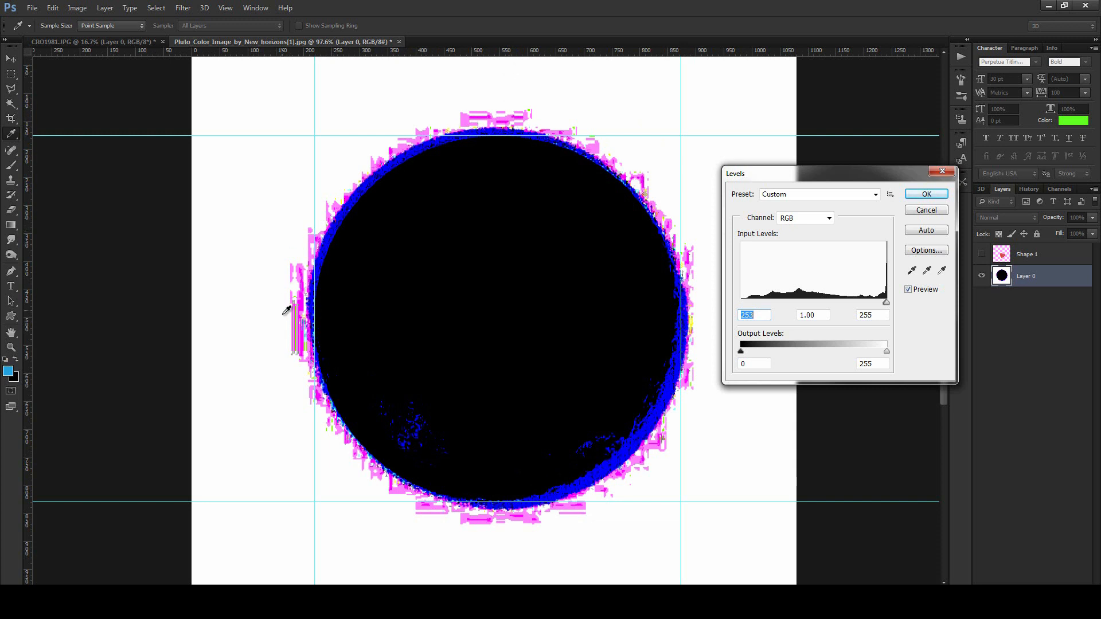
pyautogui.moveTo(737, 378)
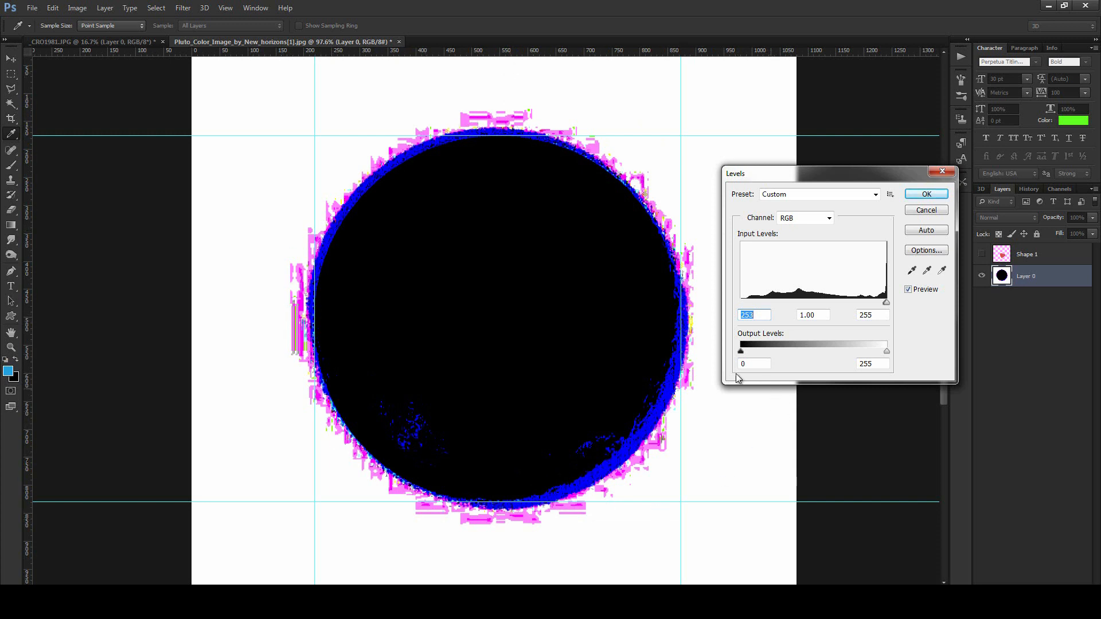
pyautogui.moveTo(944, 224)
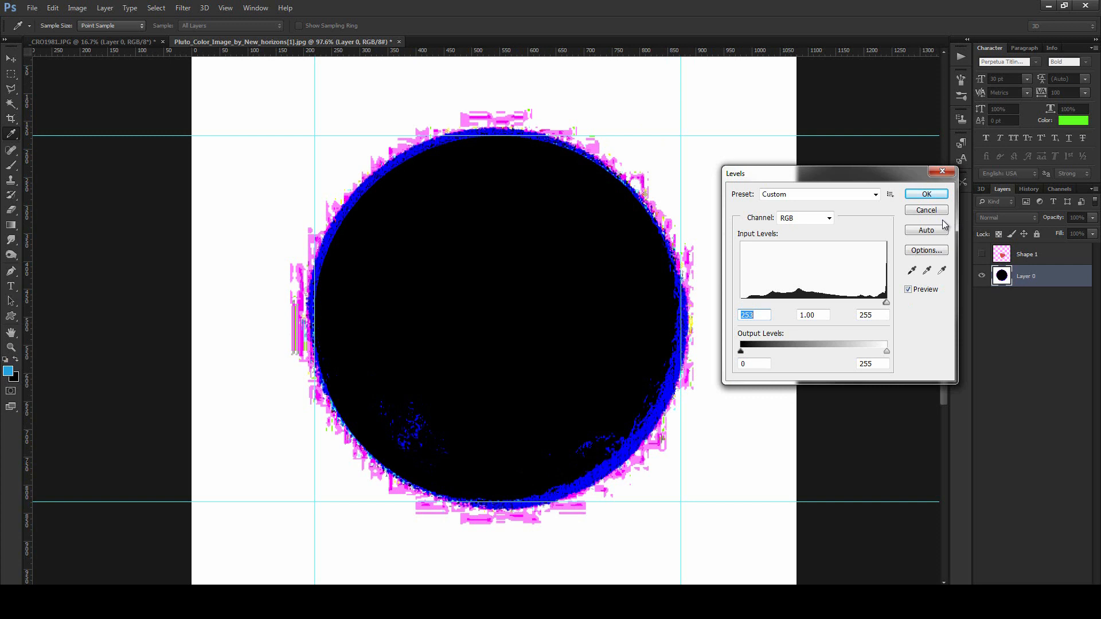